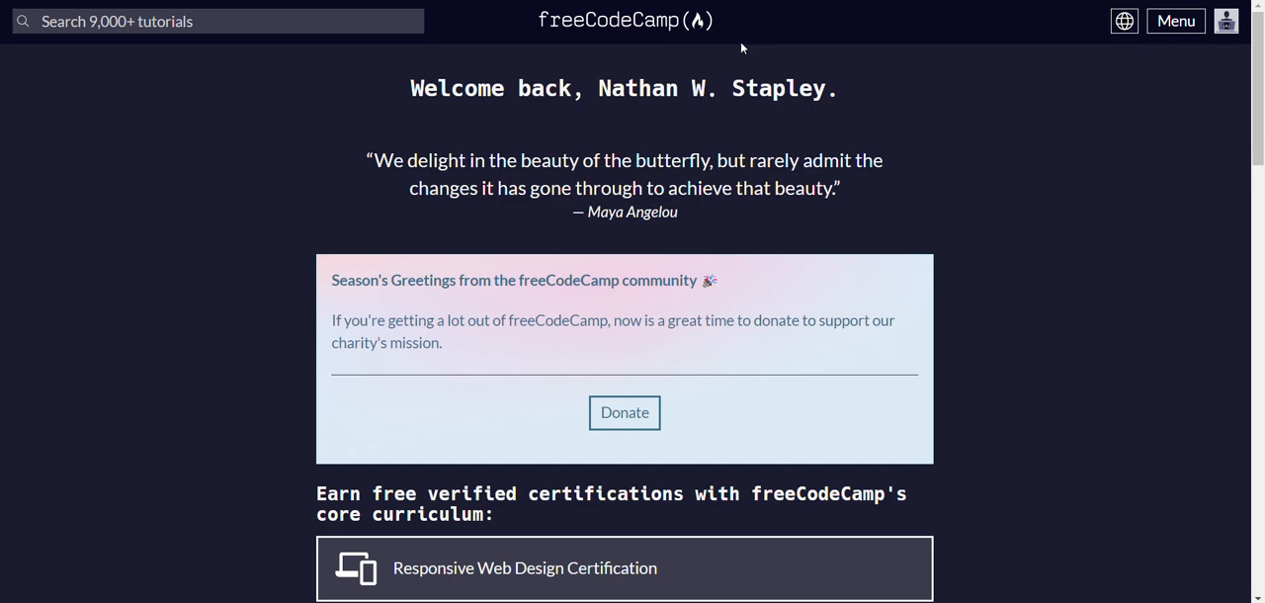
Enter the Responsive Web Design Certification and scroll to its Courses section with the Cat Photo App.
{"action": "scroll", "scroll_direction": "down", "scroll_amount": 3}
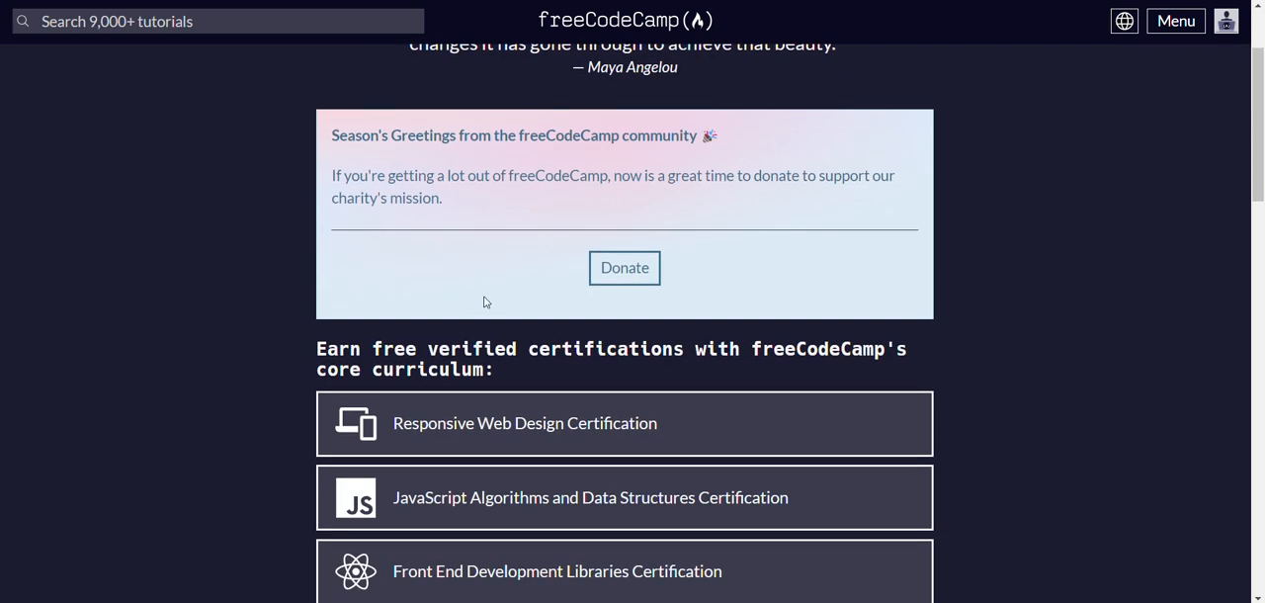
{"action": "mouse_move", "coordinate": [501, 422]}
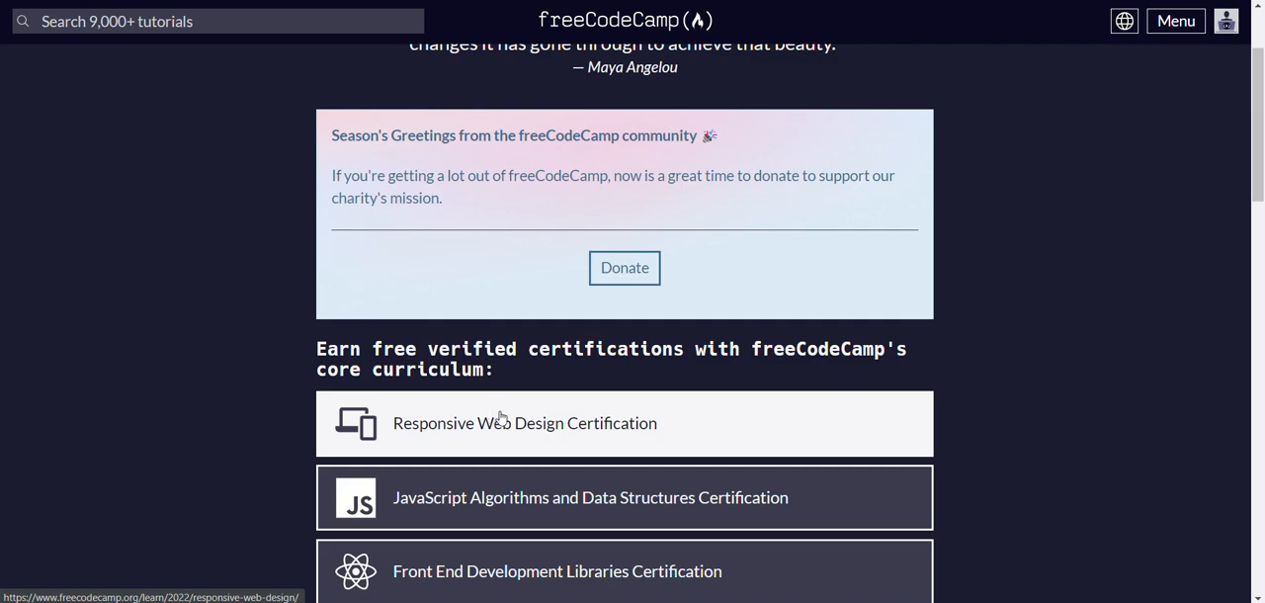
{"action": "left_click", "coordinate": [524, 422]}
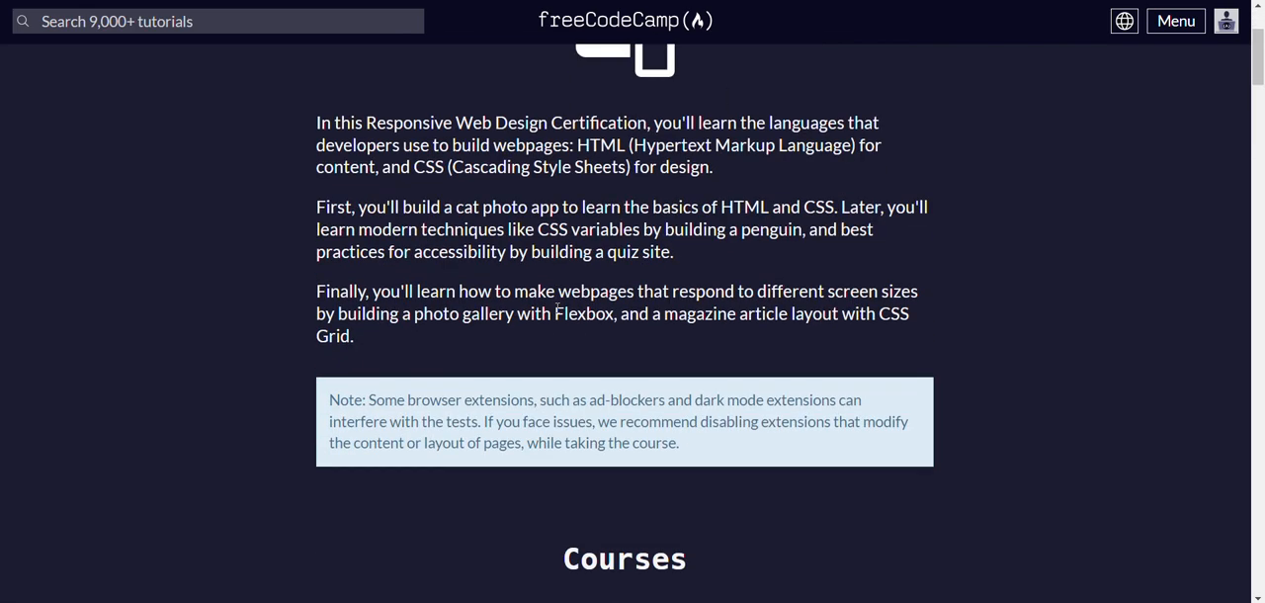
{"action": "scroll", "scroll_direction": "down", "scroll_amount": 3}
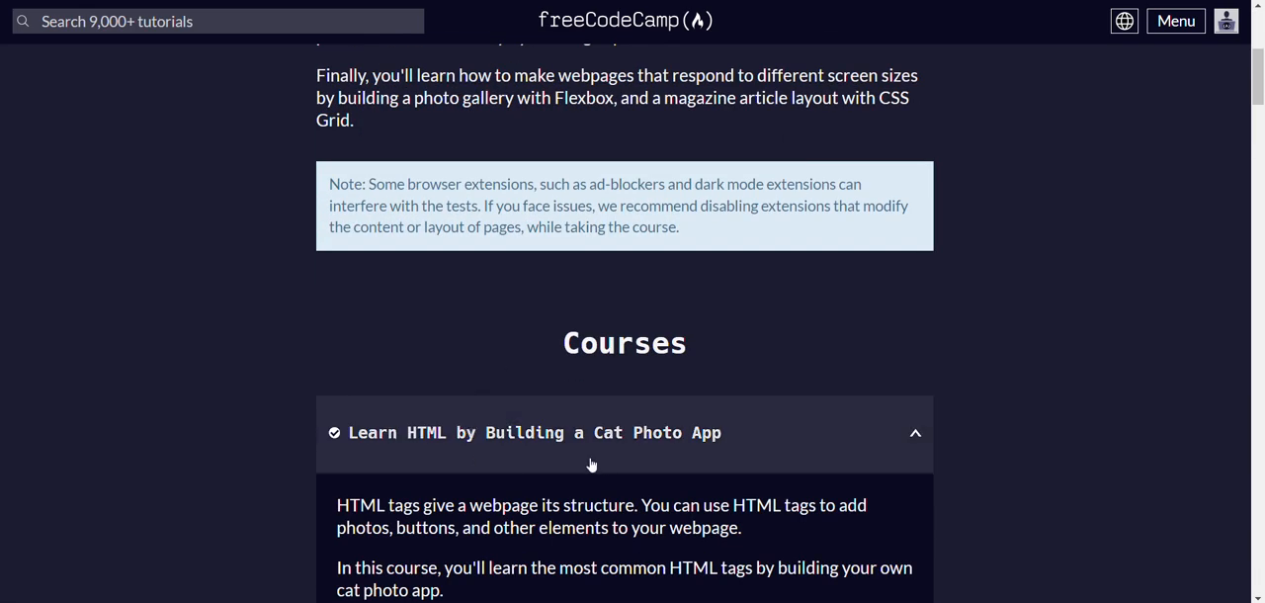
{"action": "scroll", "scroll_direction": "down", "scroll_amount": 3}
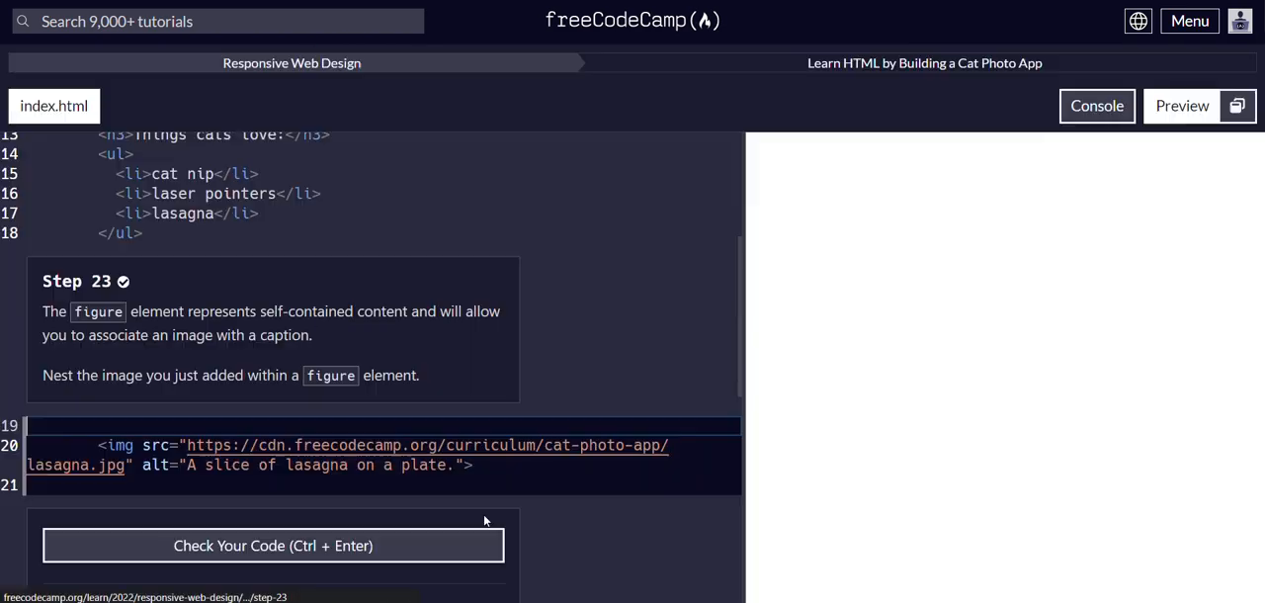
Place the cursor on blank line 19 above the lasagna img in Step 23.
{"action": "left_click", "coordinate": [1182, 106]}
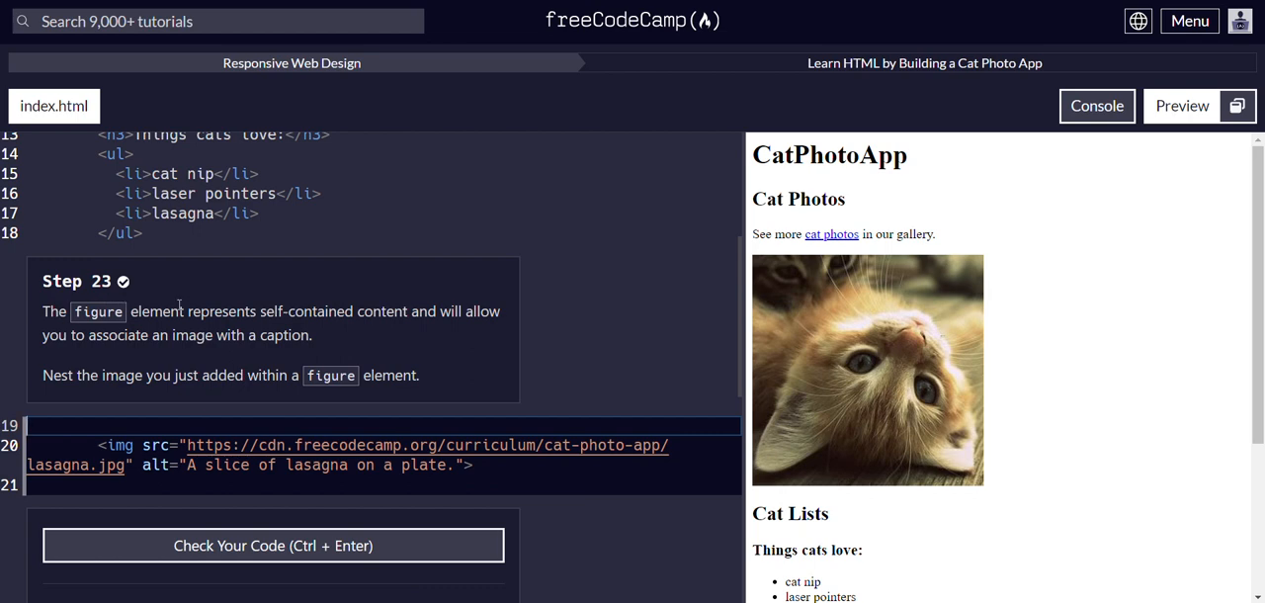
{"action": "mouse_move", "coordinate": [380, 302]}
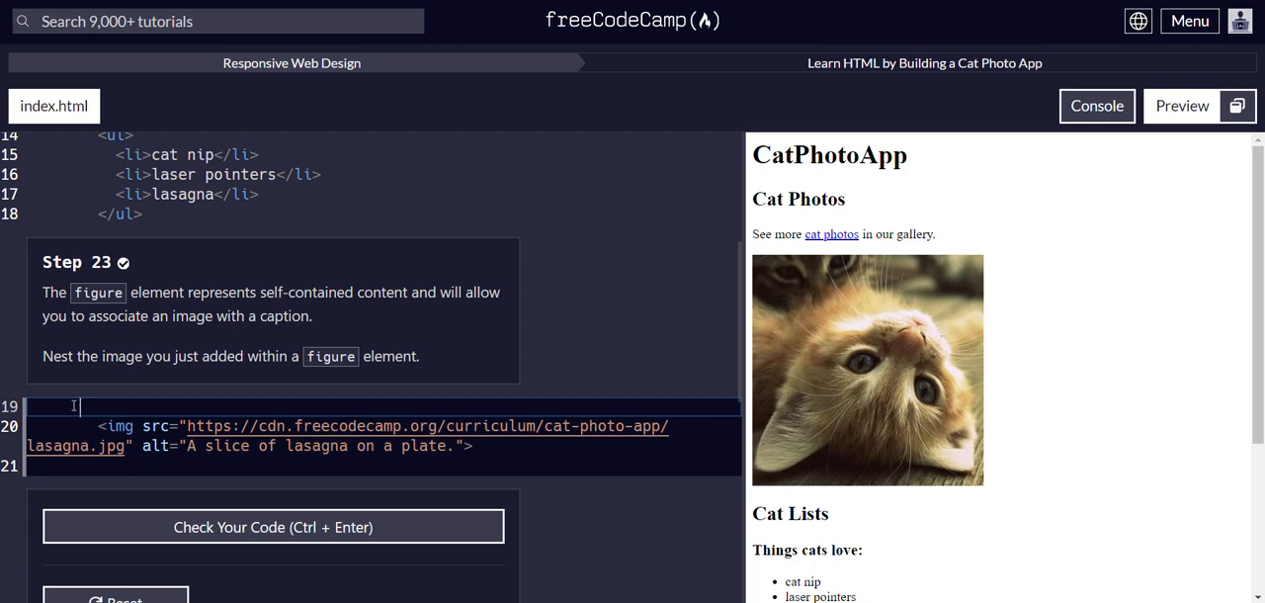
Add <figure> above the lasagna img and begin the closing </figure> below it.
{"action": "type", "text": "<fig"}
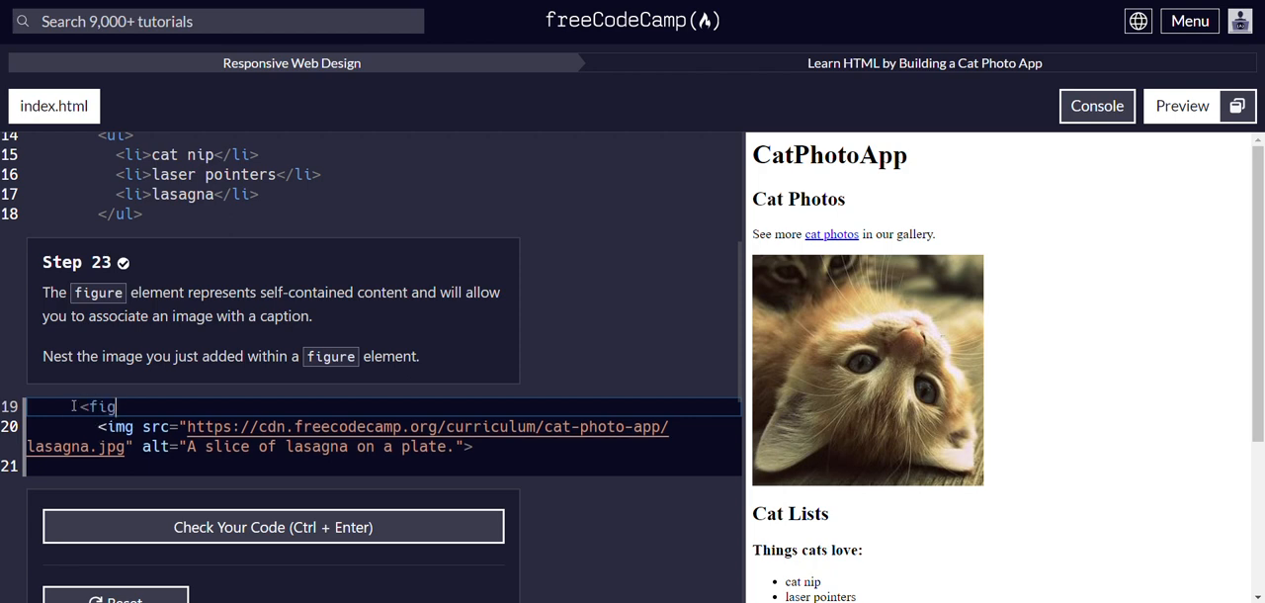
{"action": "type", "text": "ure>"}
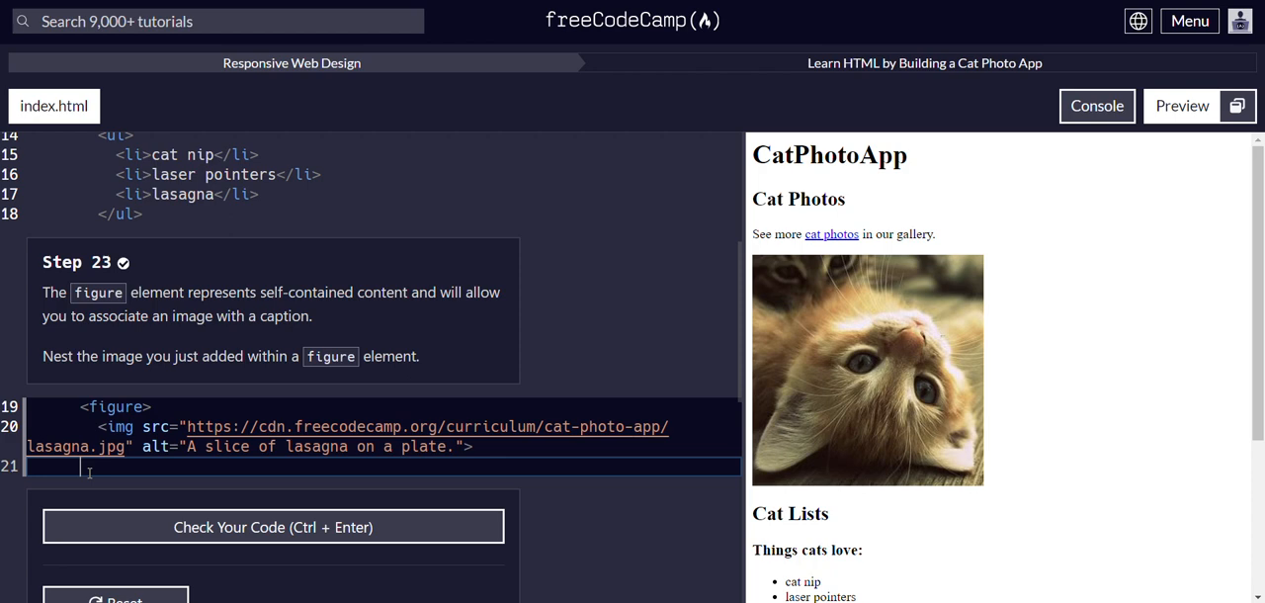
{"action": "type", "text": "</figure>"}
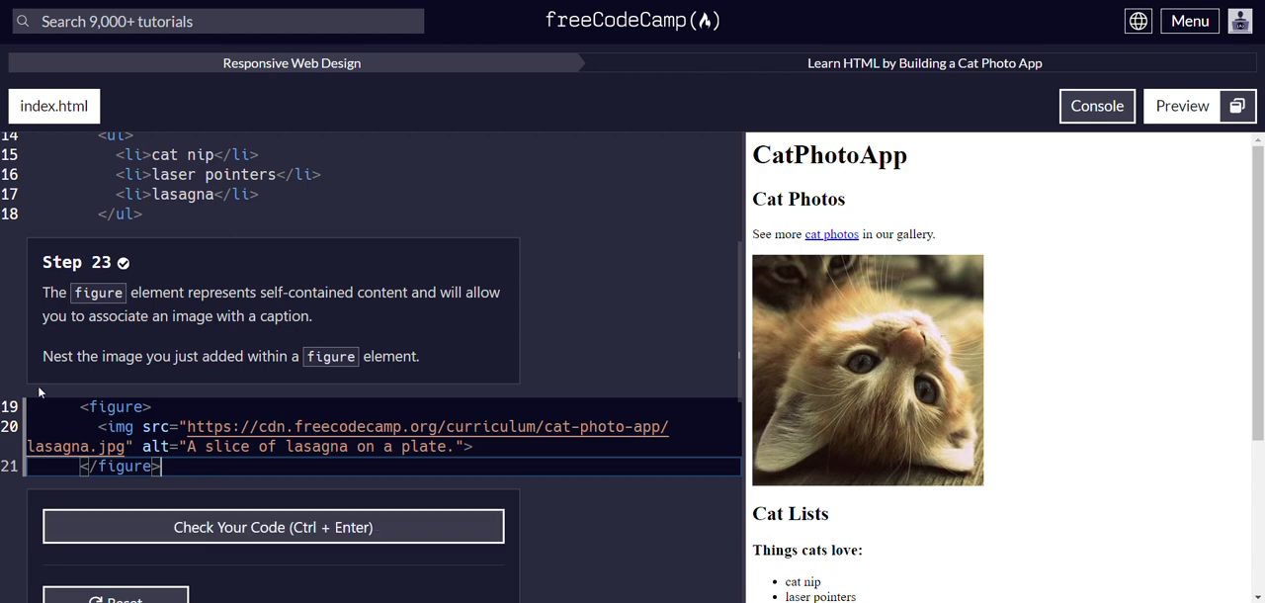
{"action": "mouse_move", "coordinate": [129, 492]}
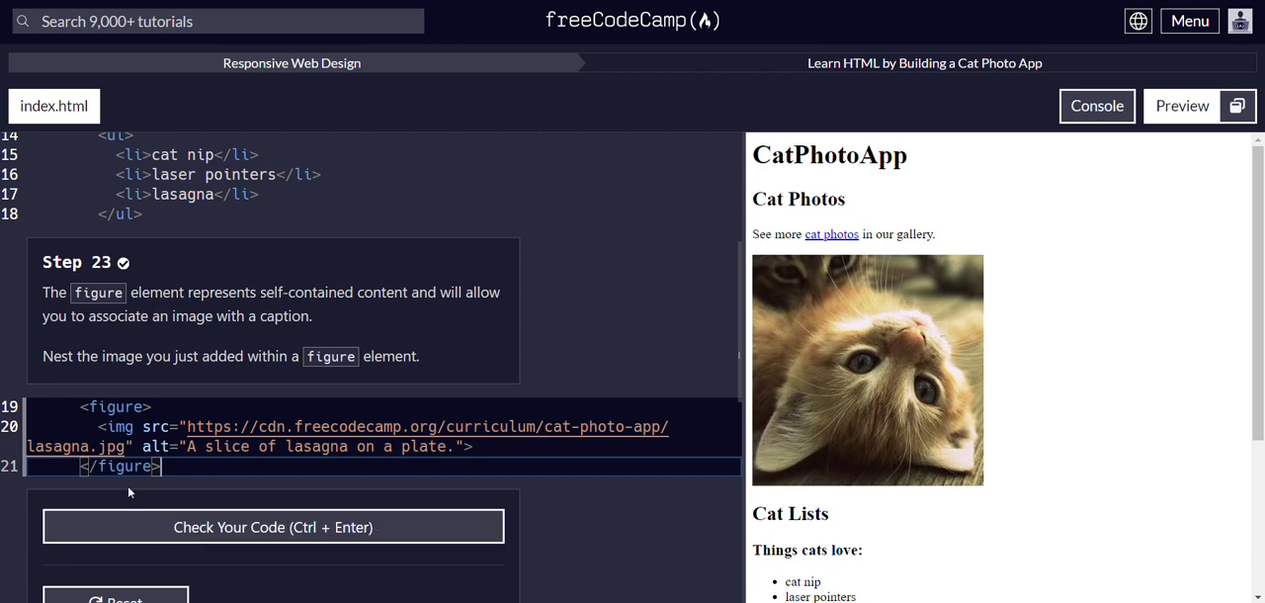
Run Check Your Code and confirm Step 23 passes with 100% complete.
{"action": "left_click", "coordinate": [273, 526]}
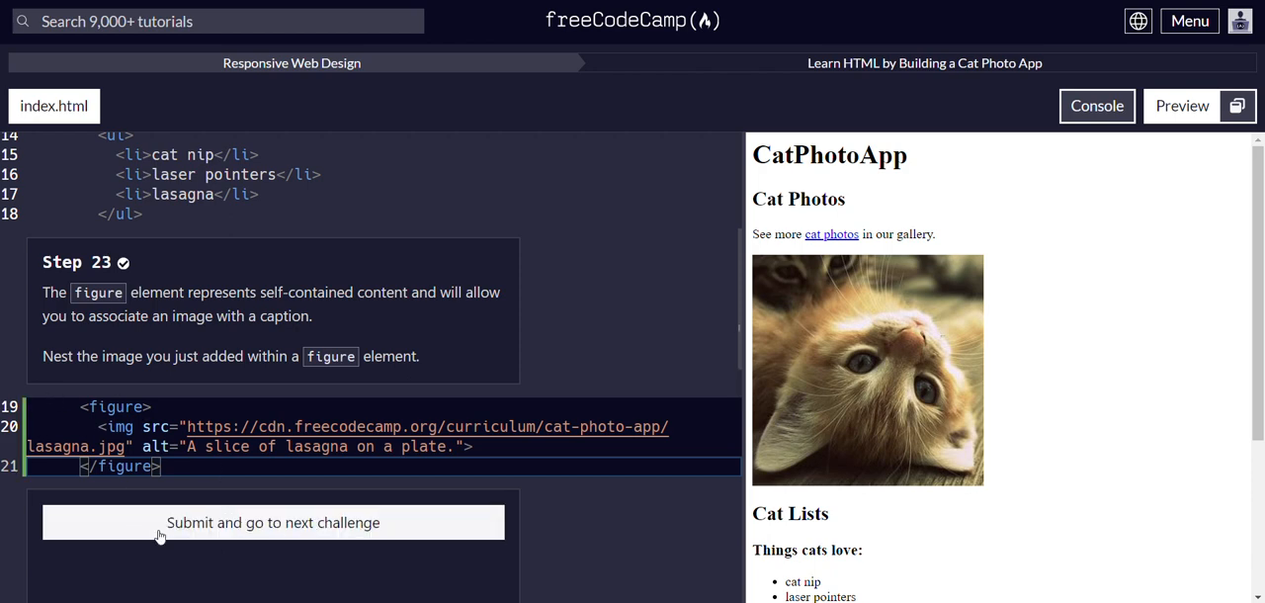
{"action": "left_click", "coordinate": [273, 522]}
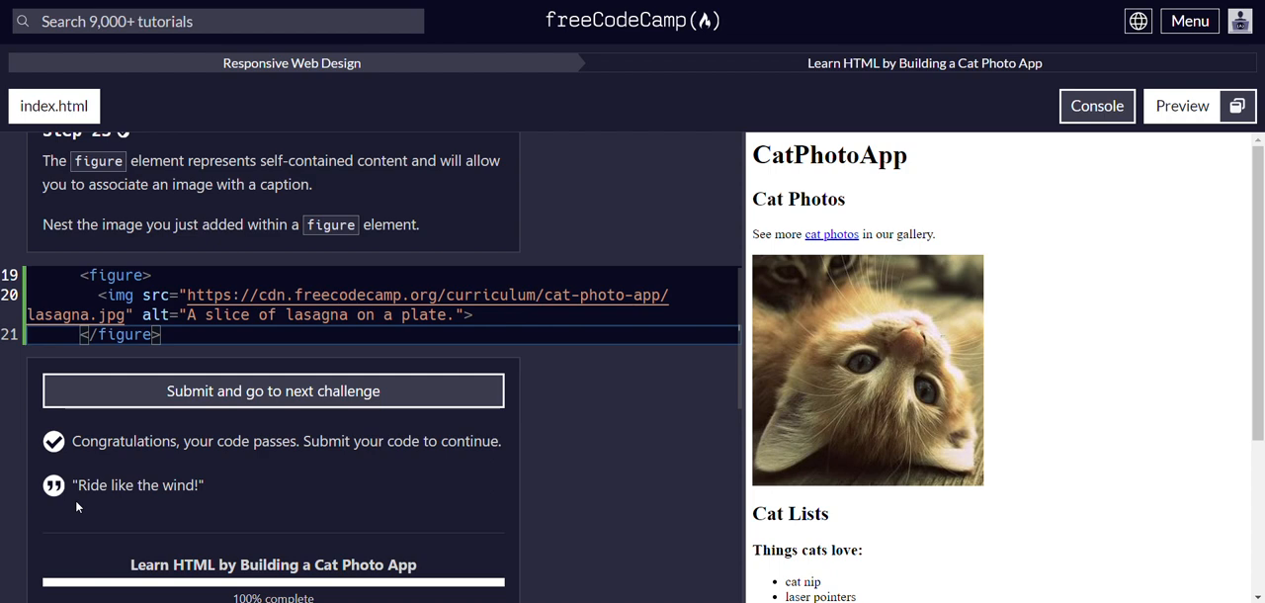
{"action": "mouse_move", "coordinate": [566, 10]}
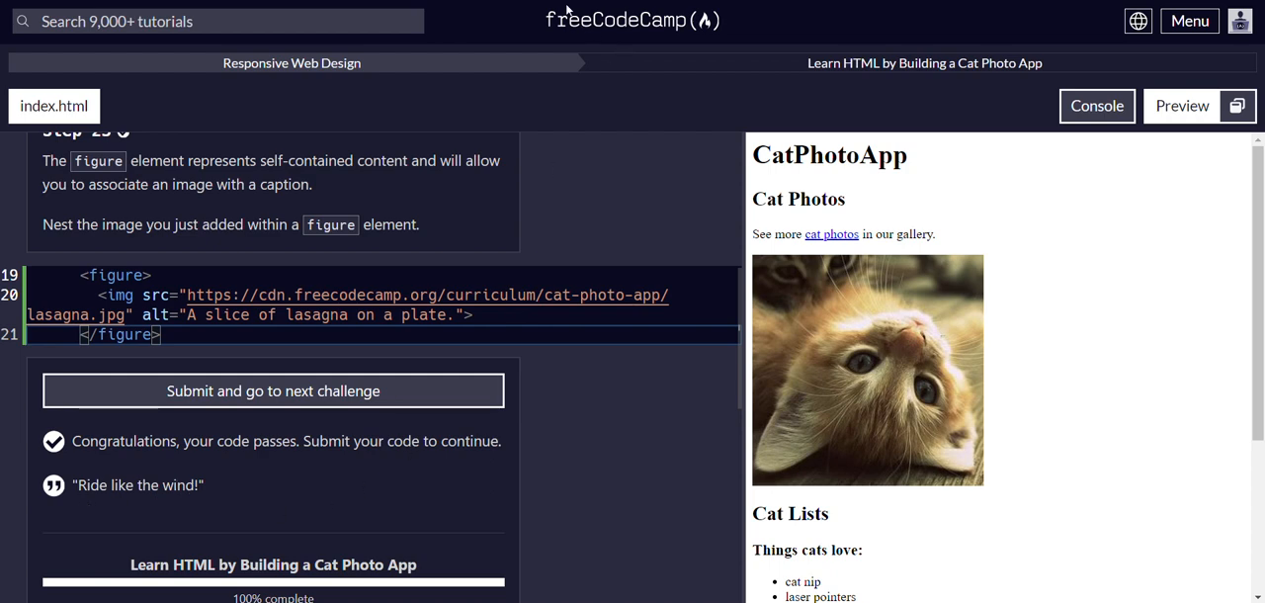